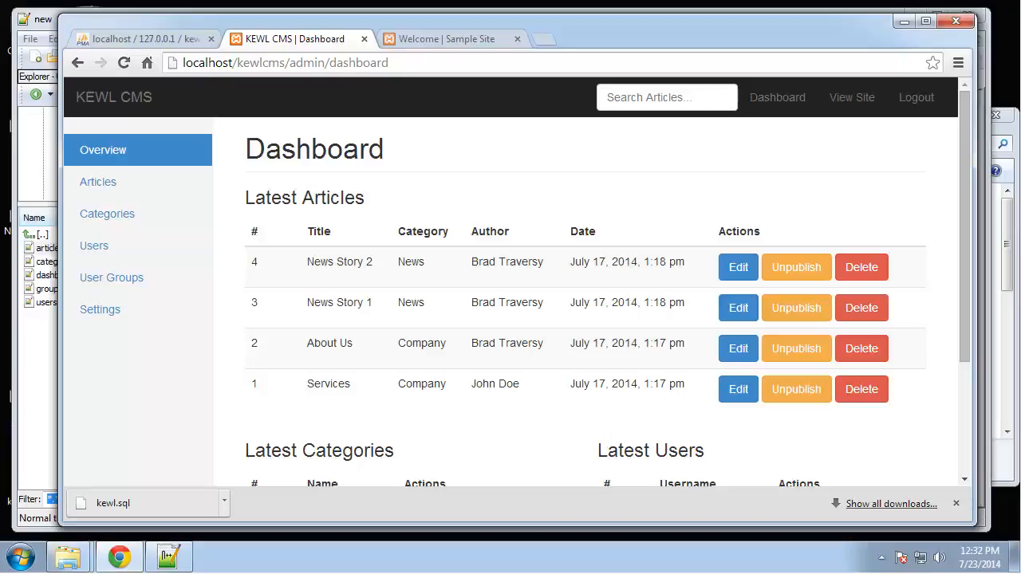
mouse_move(488, 144)
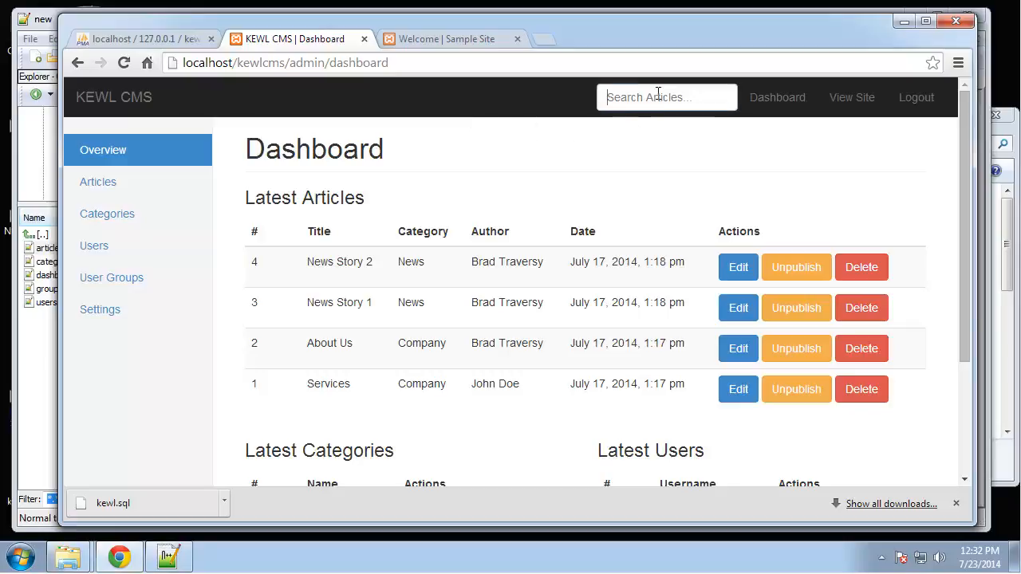
- Try the Search Articles box with 'frf' and bring up the admin Articles list at articles/index
click(666, 97)
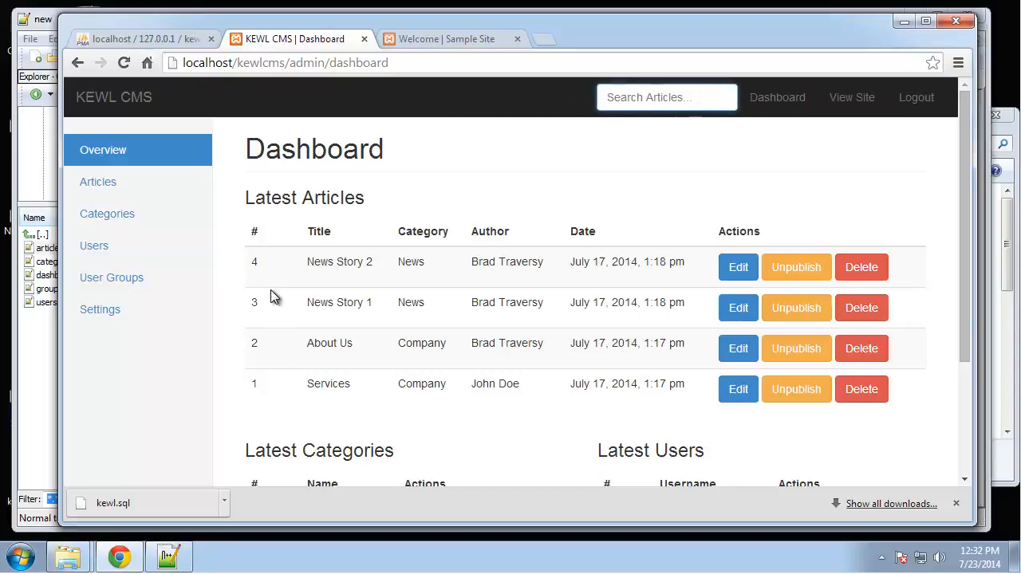
click(667, 97)
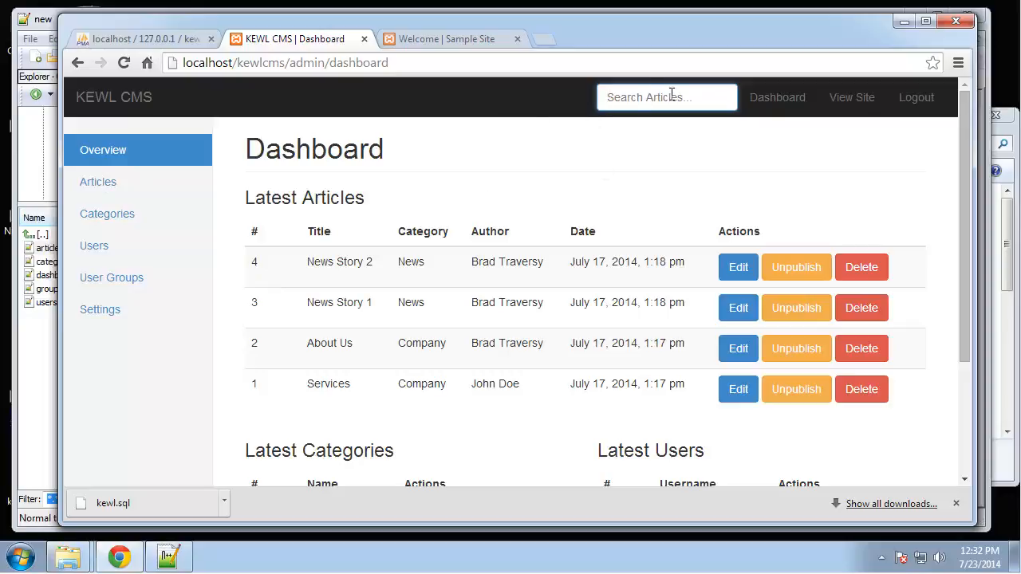
text(frf)
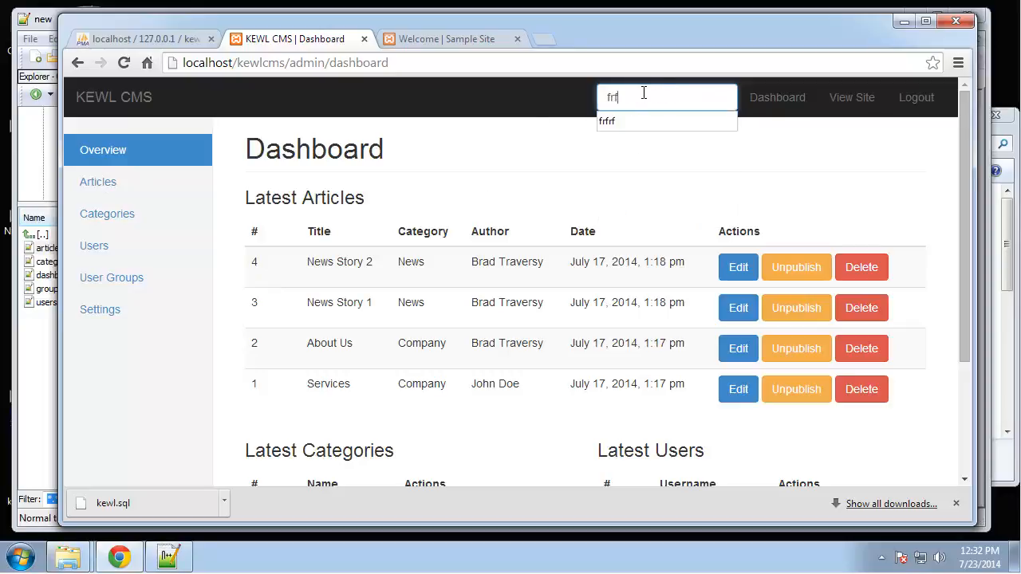
click(97, 182)
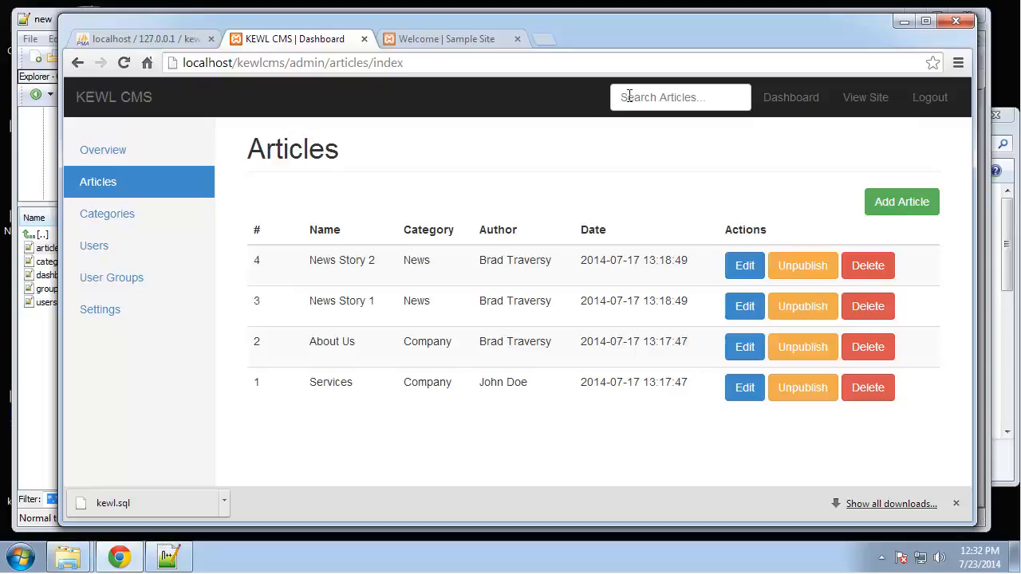
double_click(365, 63)
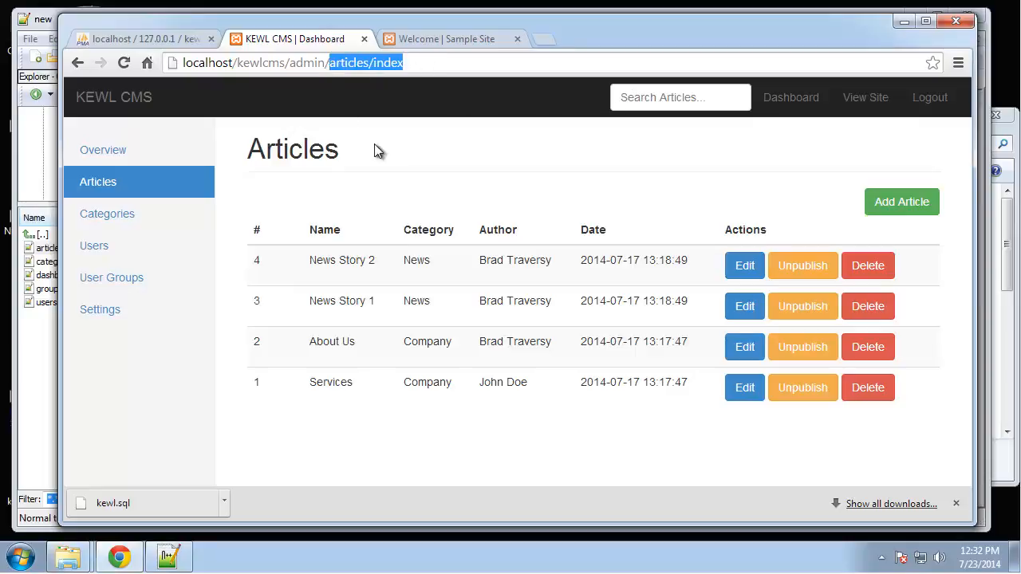
mouse_move(798, 287)
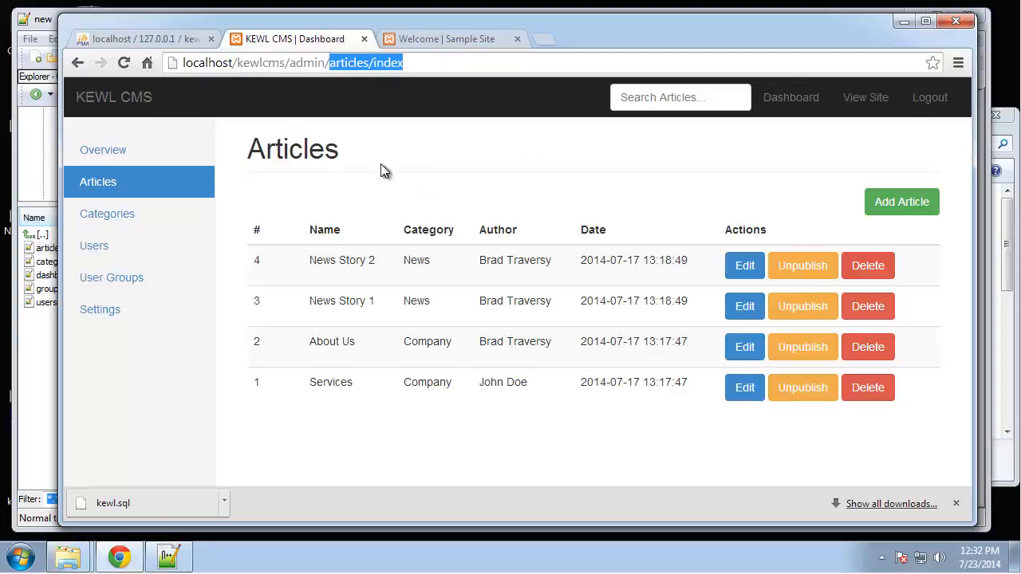
mouse_move(317, 211)
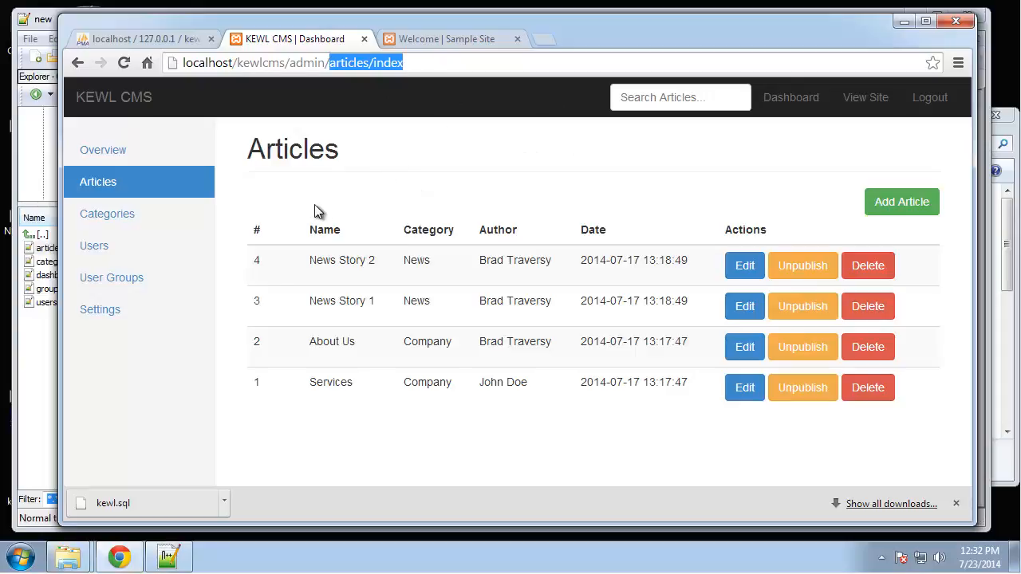
mouse_move(497, 233)
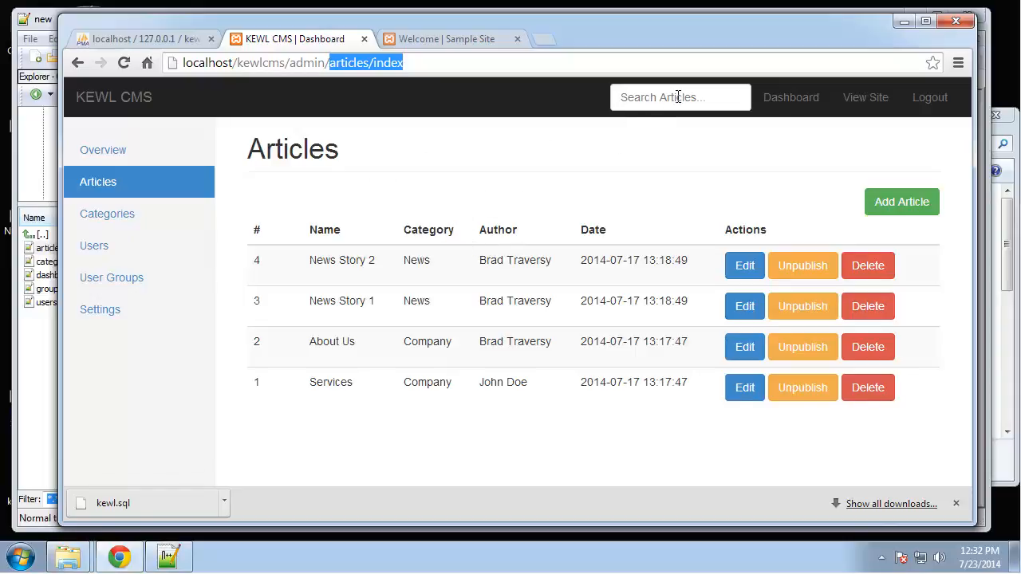
- Revisit the search box suggestions, then switch to Notepad++ with the admin controllers folder
click(680, 97)
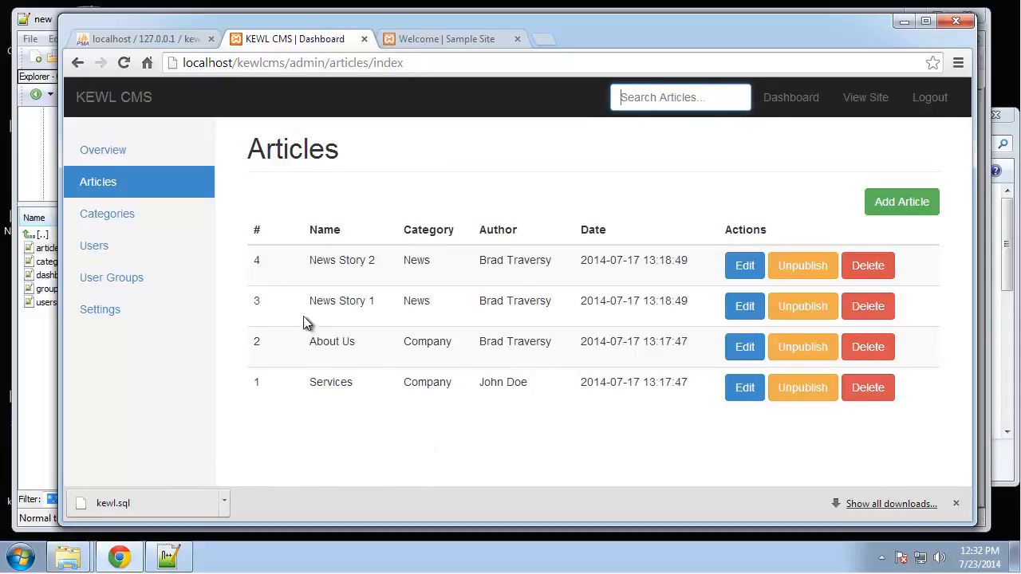
mouse_move(295, 271)
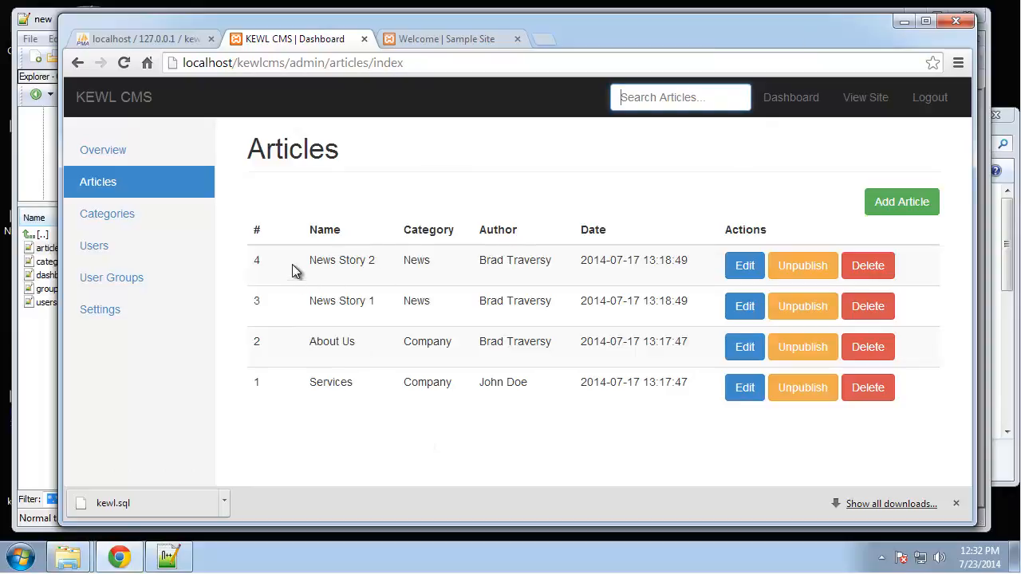
mouse_move(297, 306)
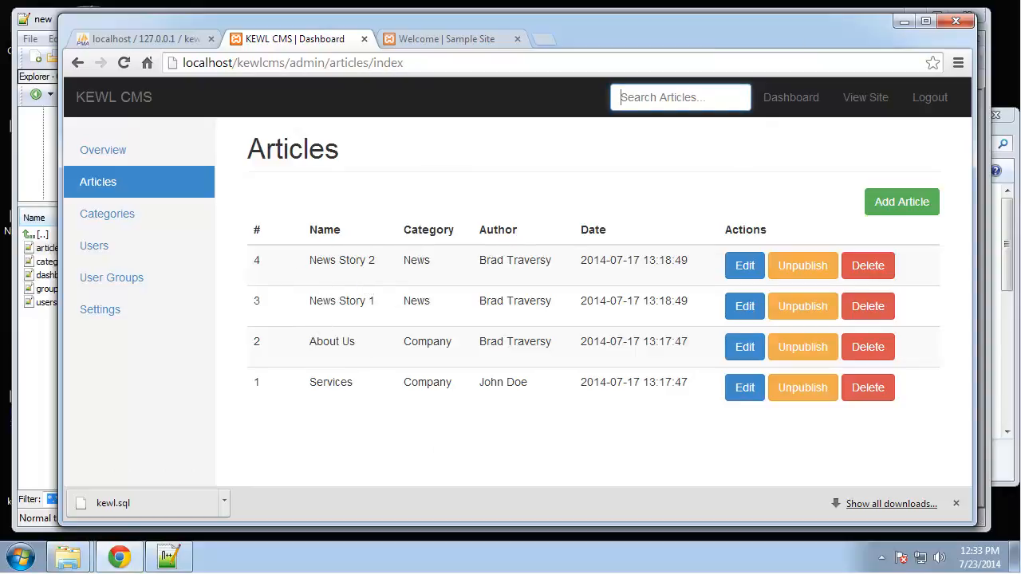
click(680, 98)
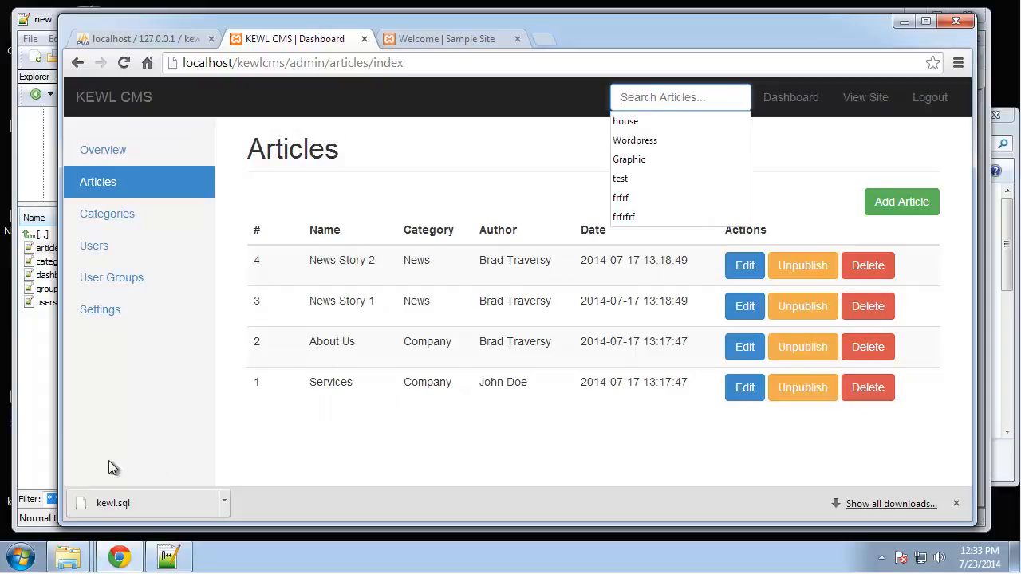
click(168, 556)
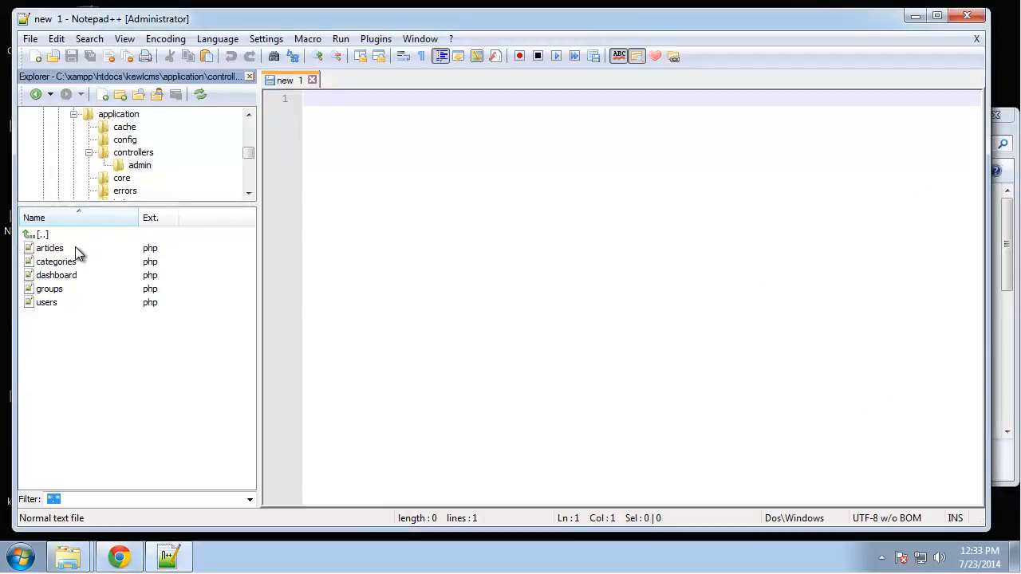
- In articles.php index(), start if(!empty($this->input->...)) to check posted input
double_click(49, 247)
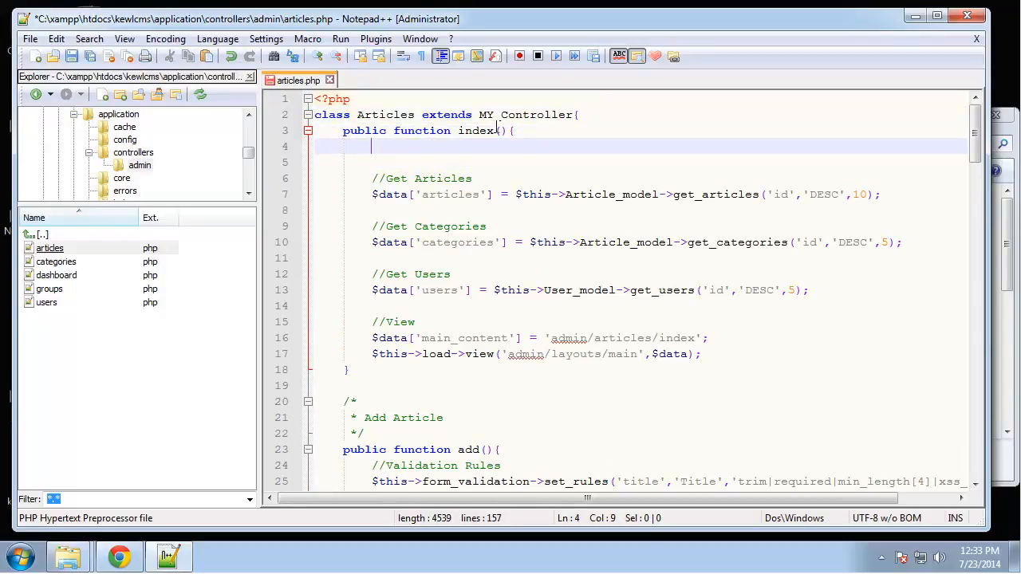
text(if())
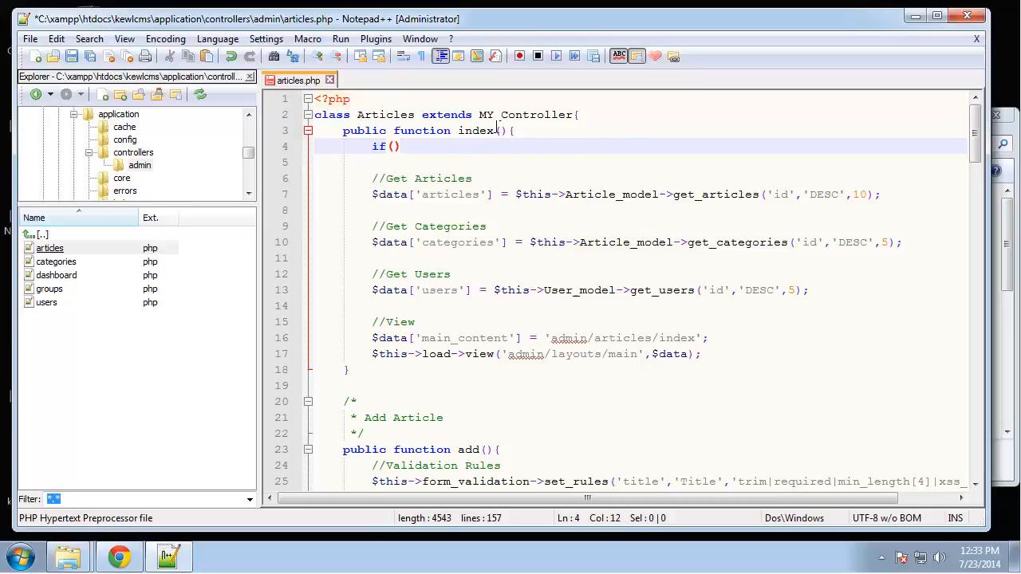
text(!empty()
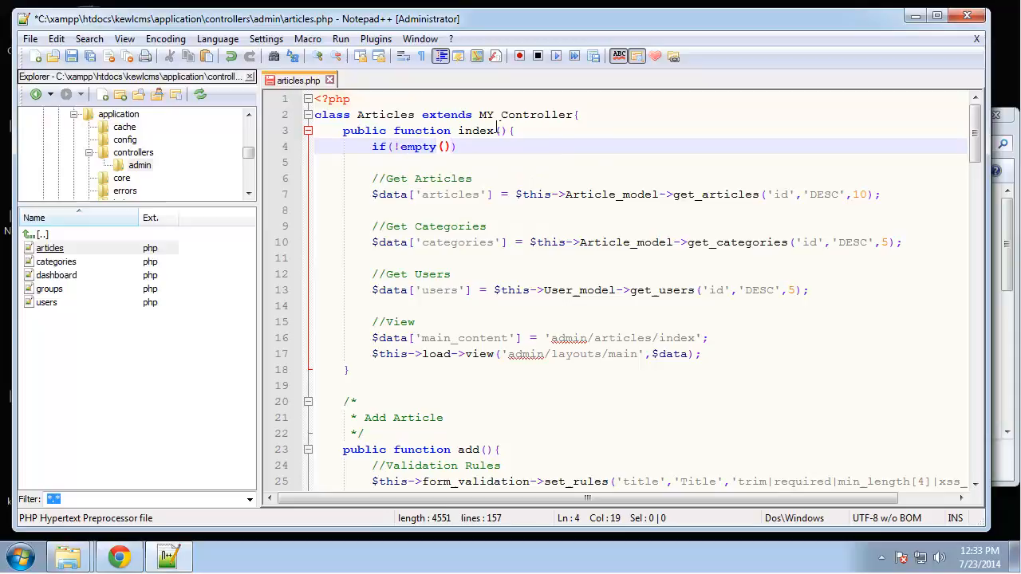
text($this->i)
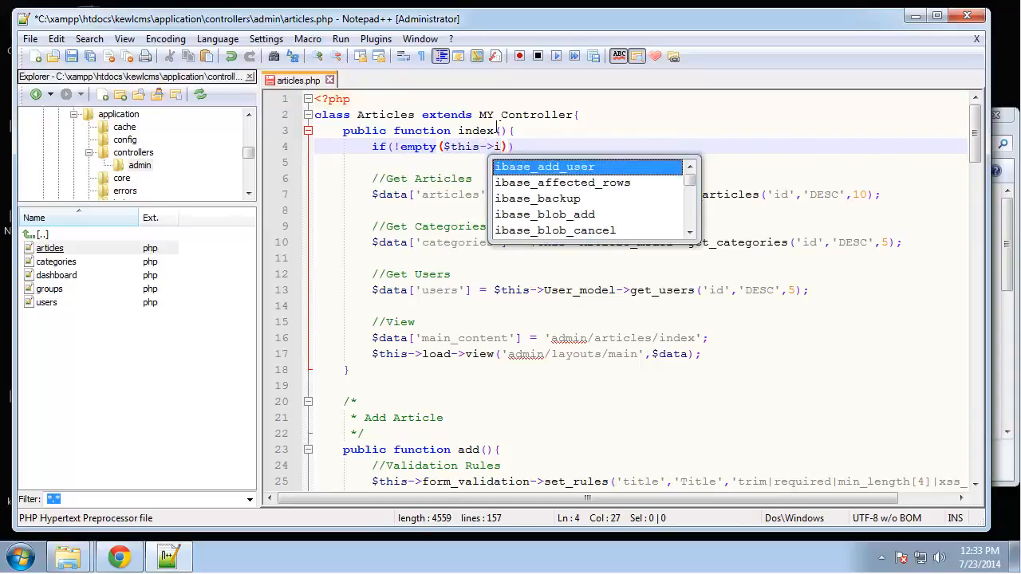
text(nput->)
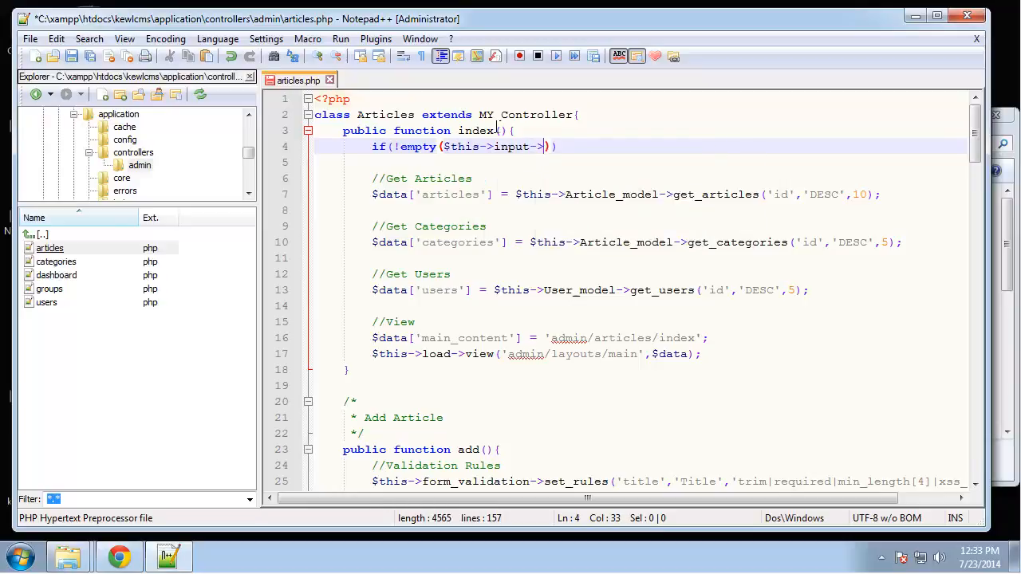
- Complete the condition as post('keywords') and return to the CMS in the browser
text(post()
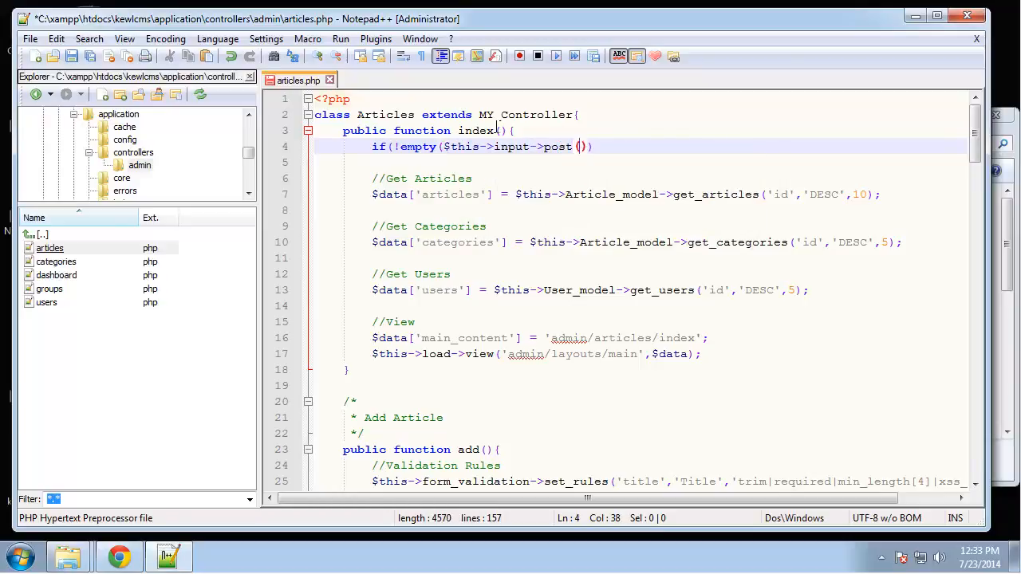
text('')
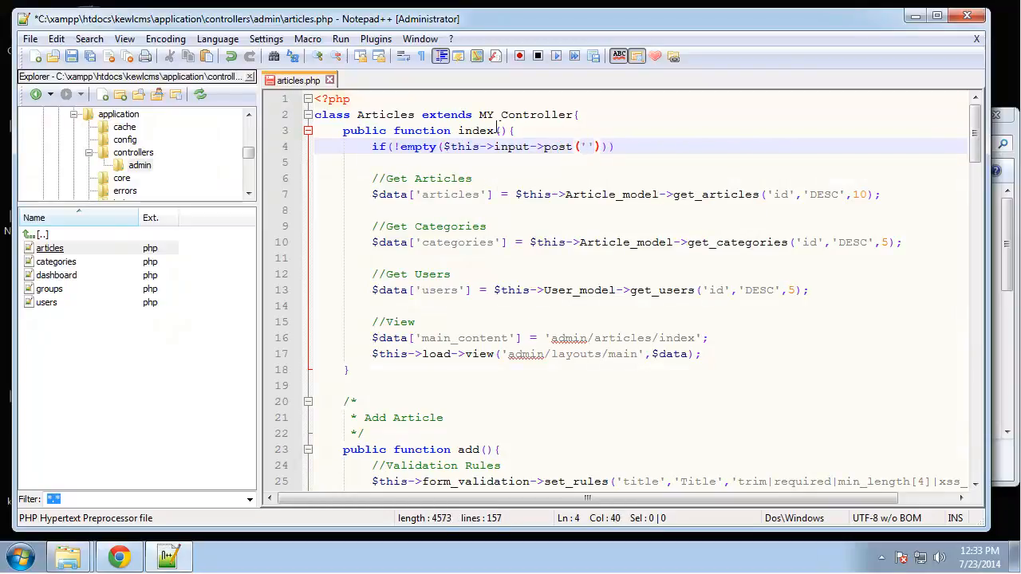
text(keys)
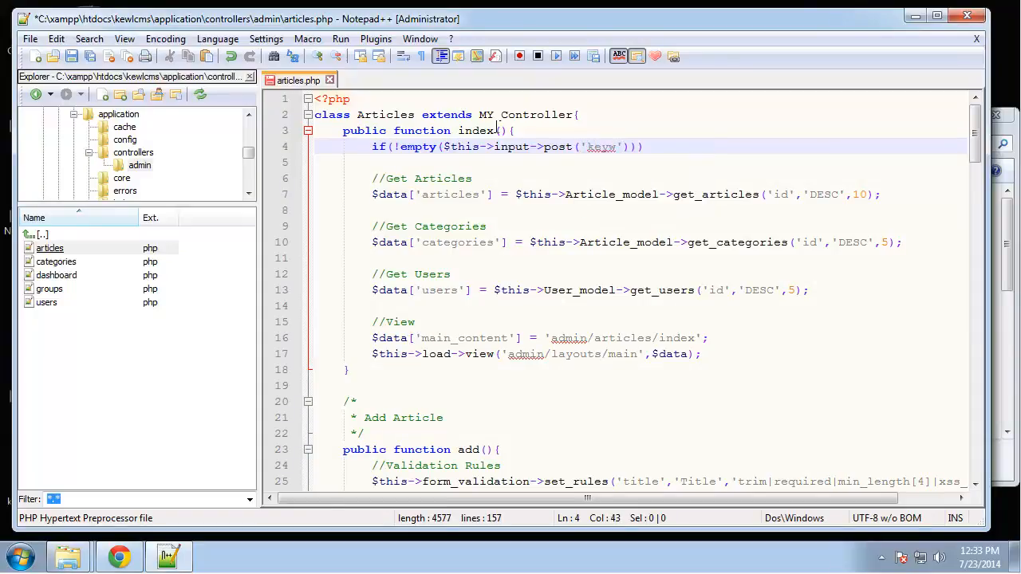
text(words)
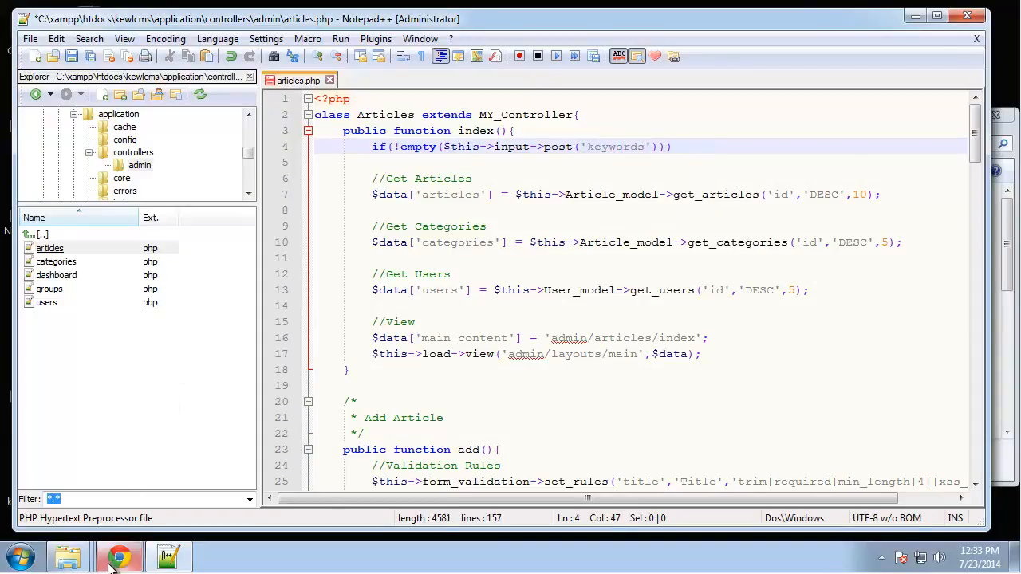
click(118, 555)
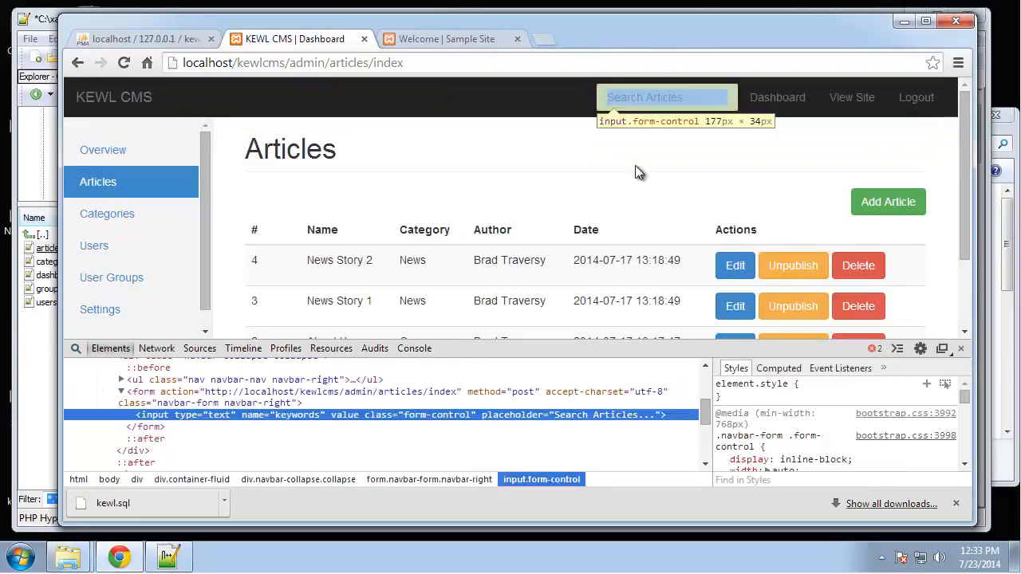
mouse_move(201, 422)
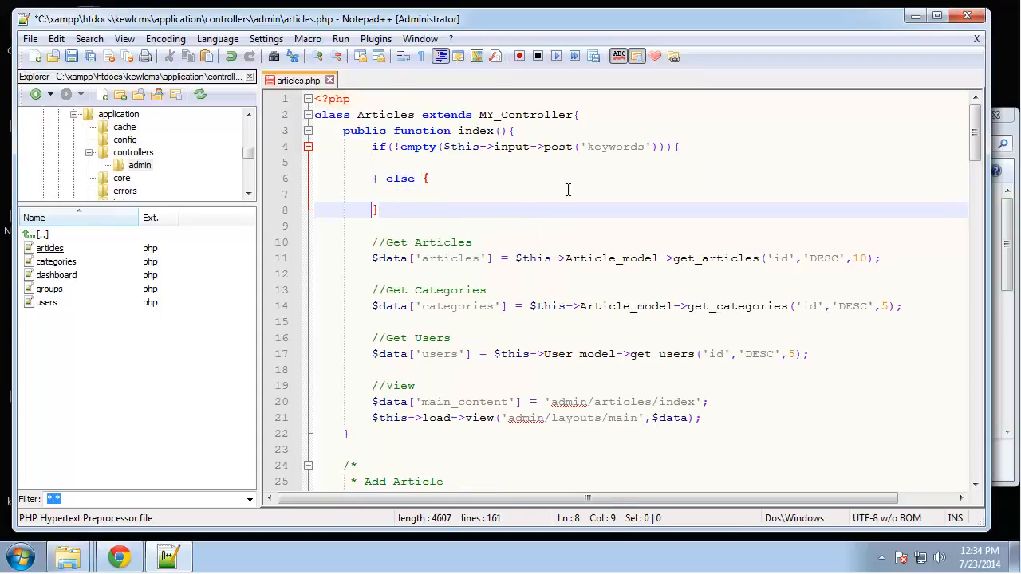
mouse_move(475, 284)
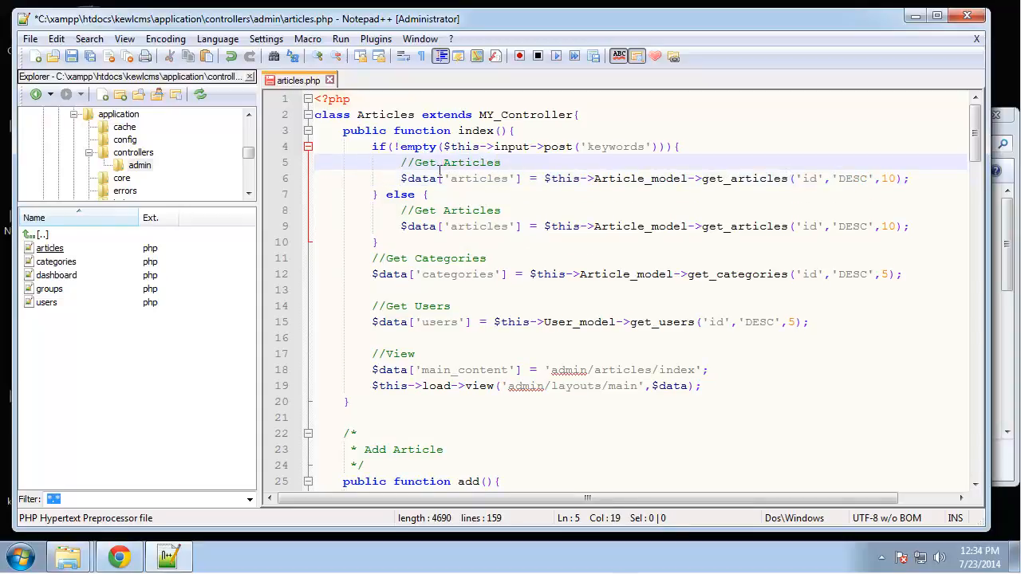
- Rename the if branch's call to get_filtered_articles, leaving get_articles in the else branch
text(Filtered)
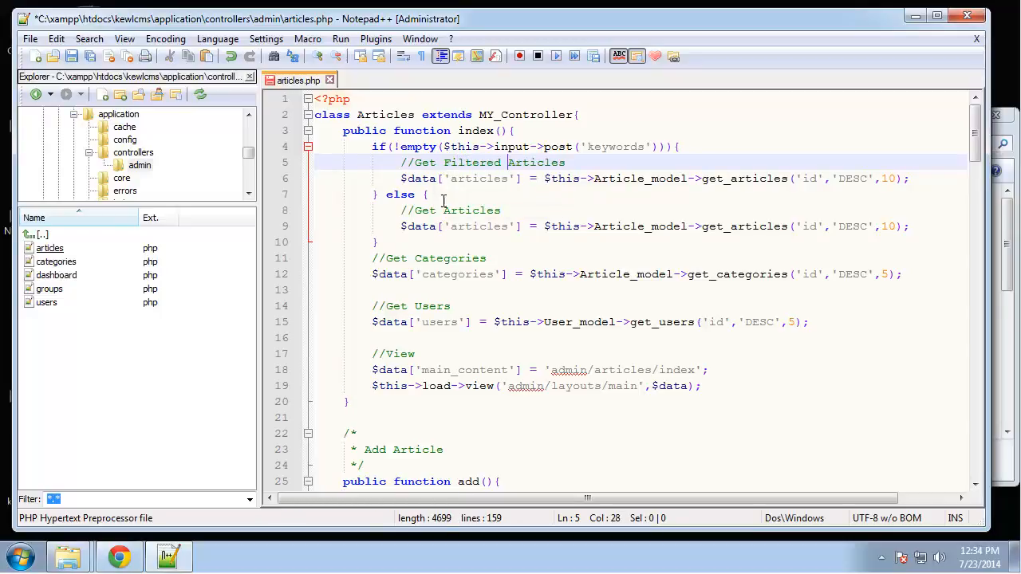
click(472, 178)
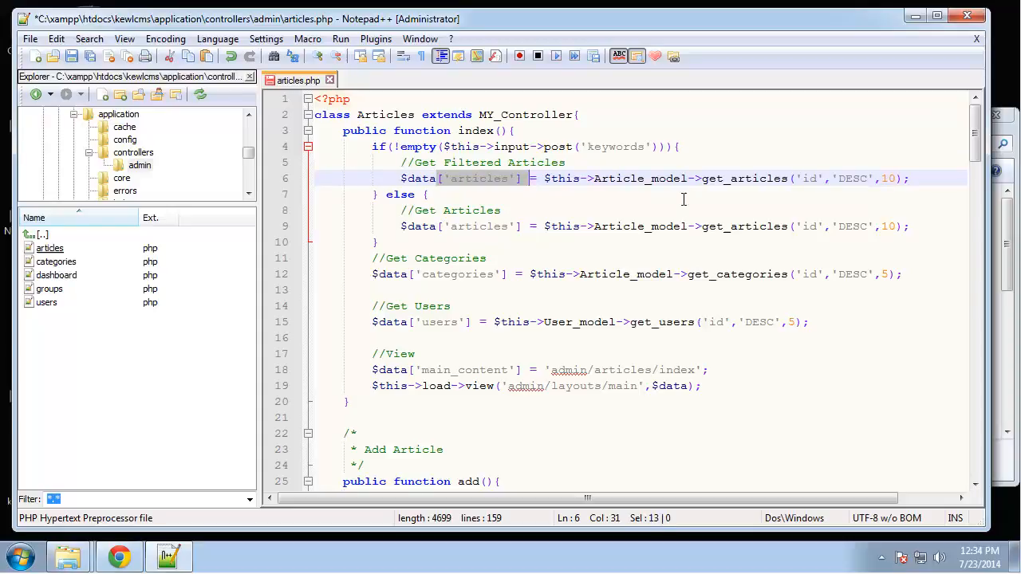
click(734, 178)
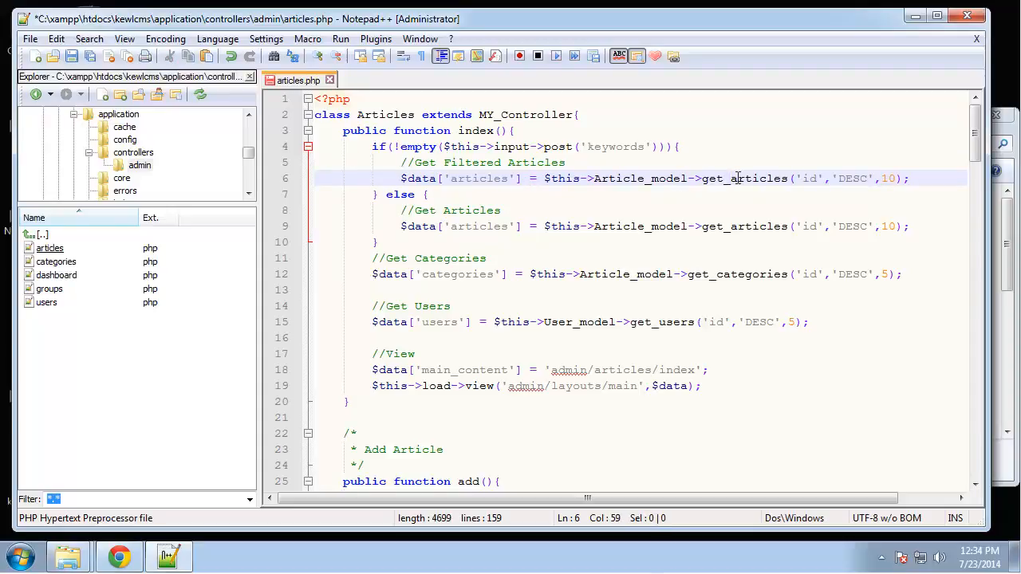
click(724, 179)
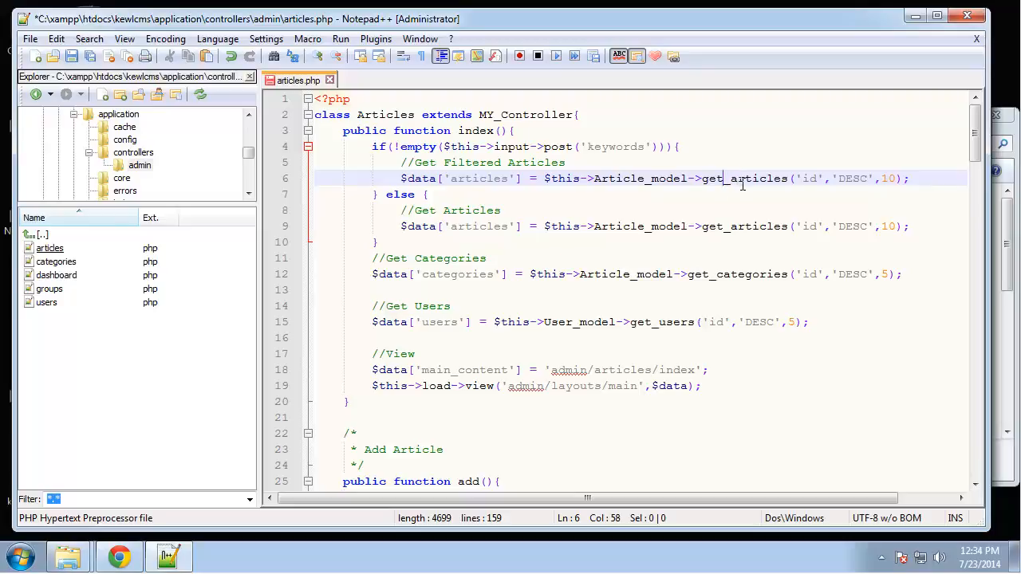
text(_filt_)
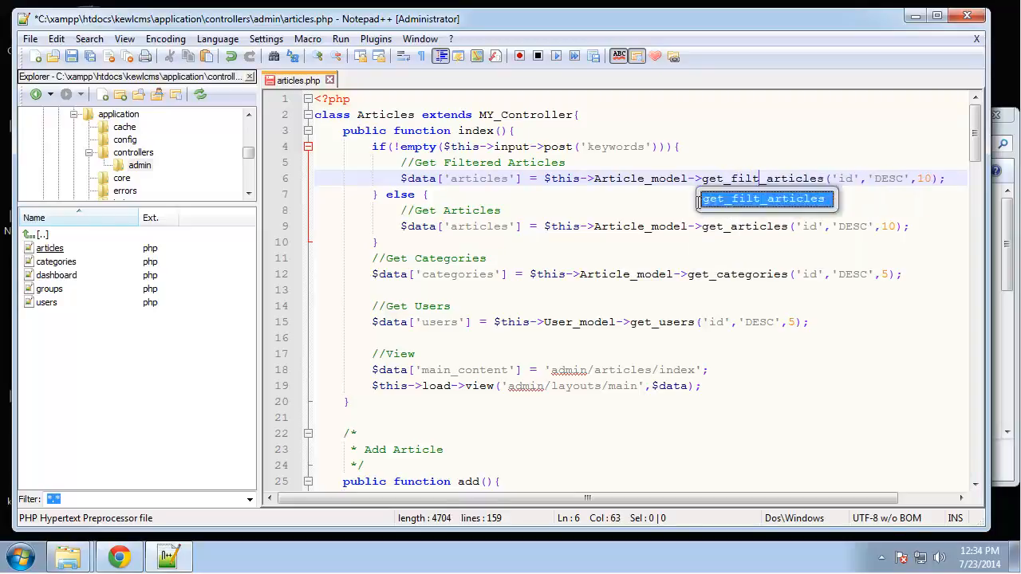
text(ered)
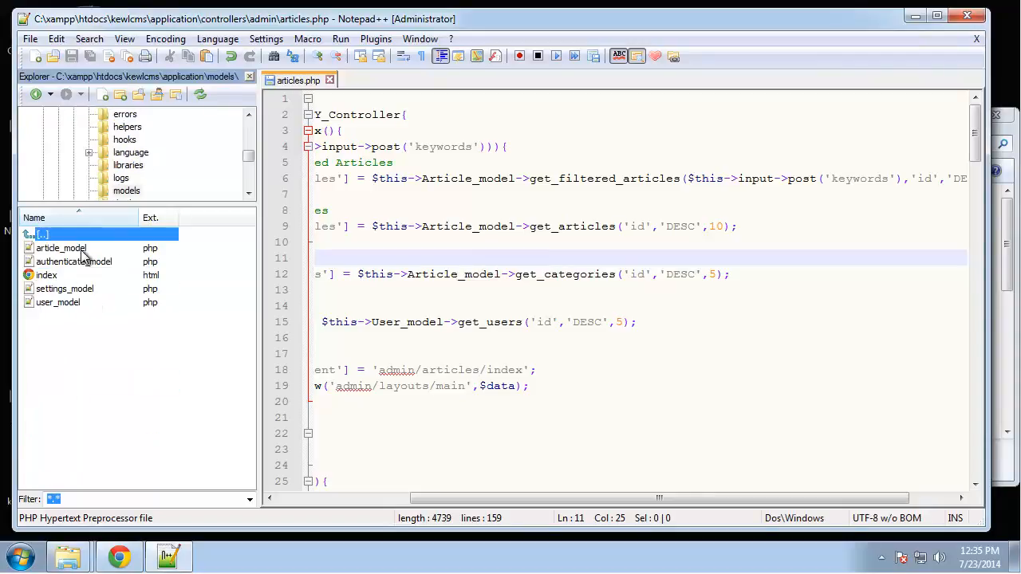
- In article_model, add get_filtered_articles using like('title') and or_like('body') with $keywords
double_click(61, 247)
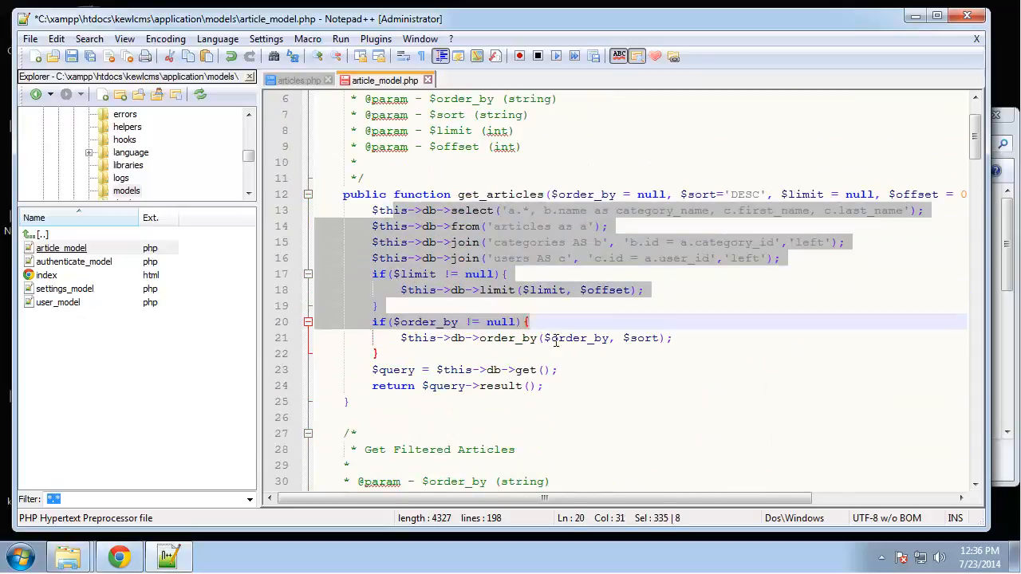
scroll(down, 3)
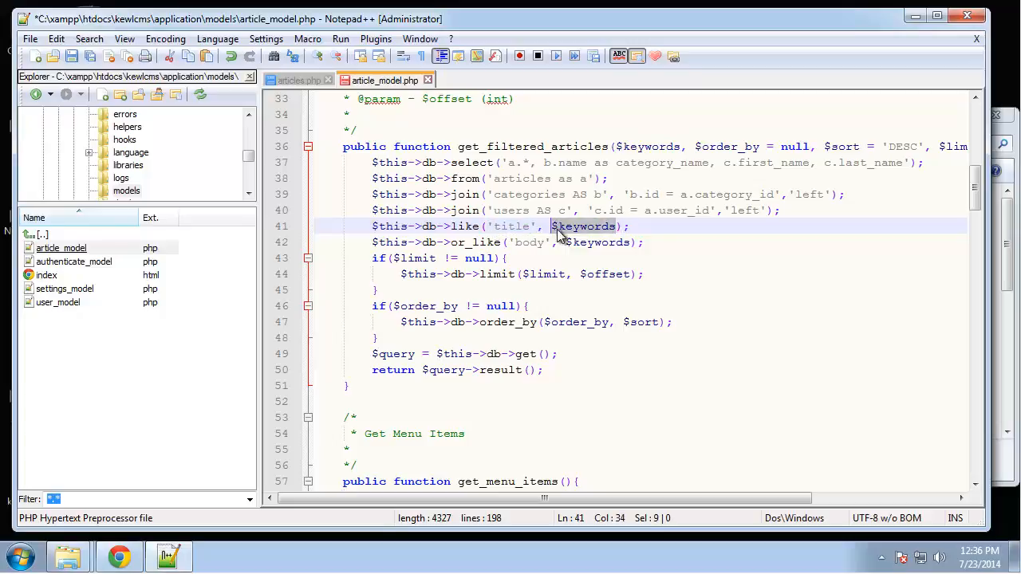
click(618, 226)
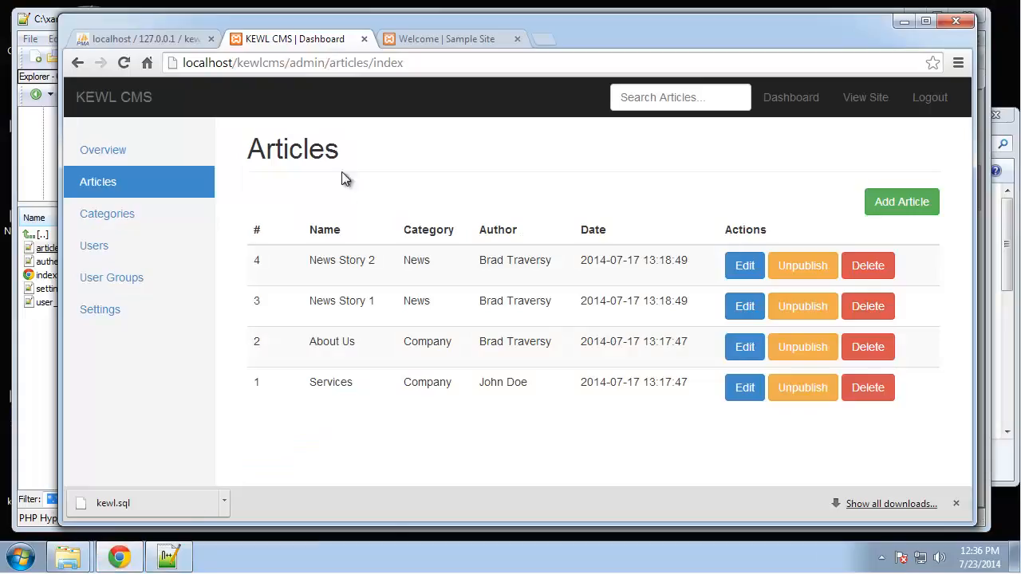
- Search the admin articles for 'News' to list only the two news stories
click(102, 150)
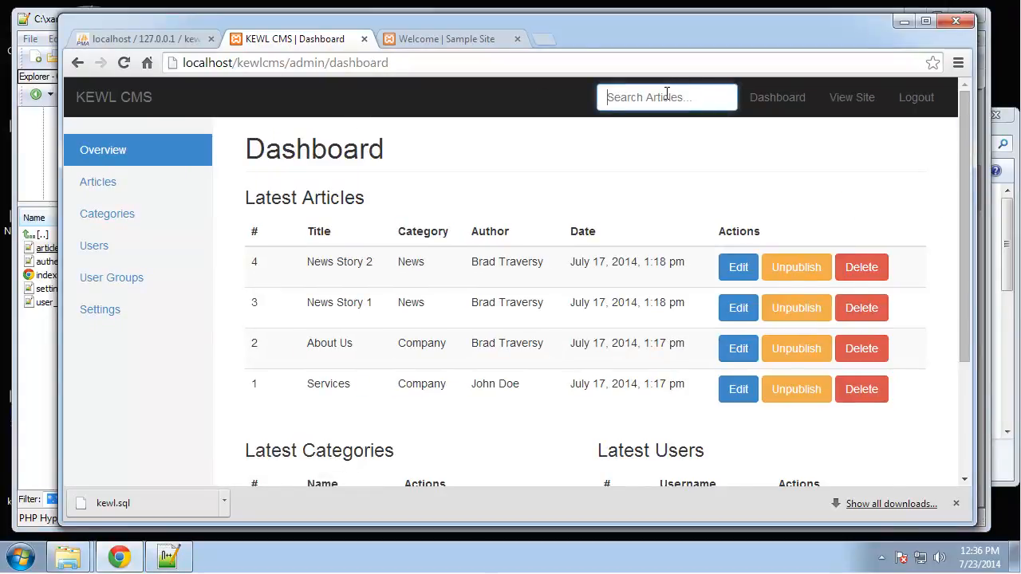
text(News)
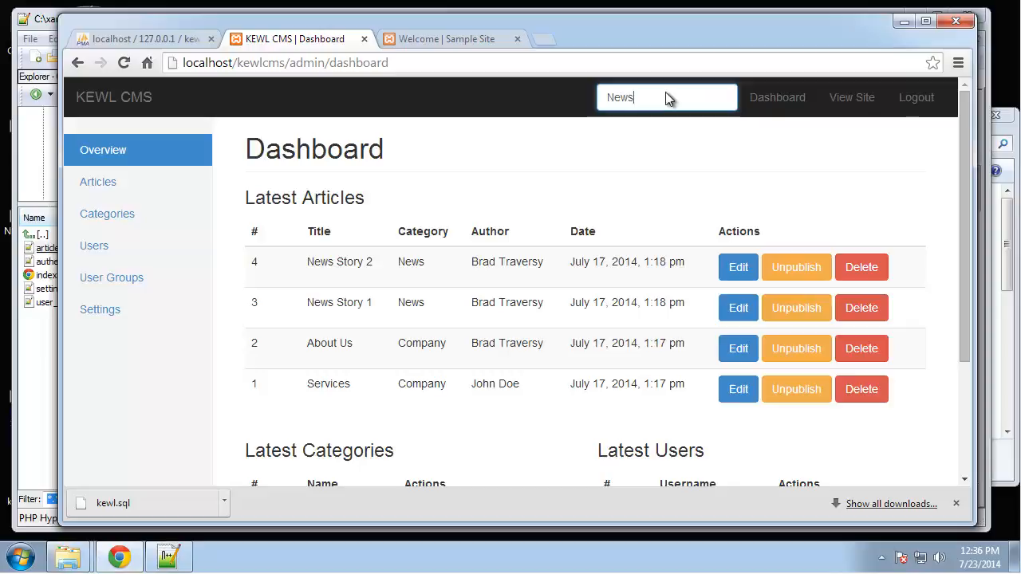
click(99, 182)
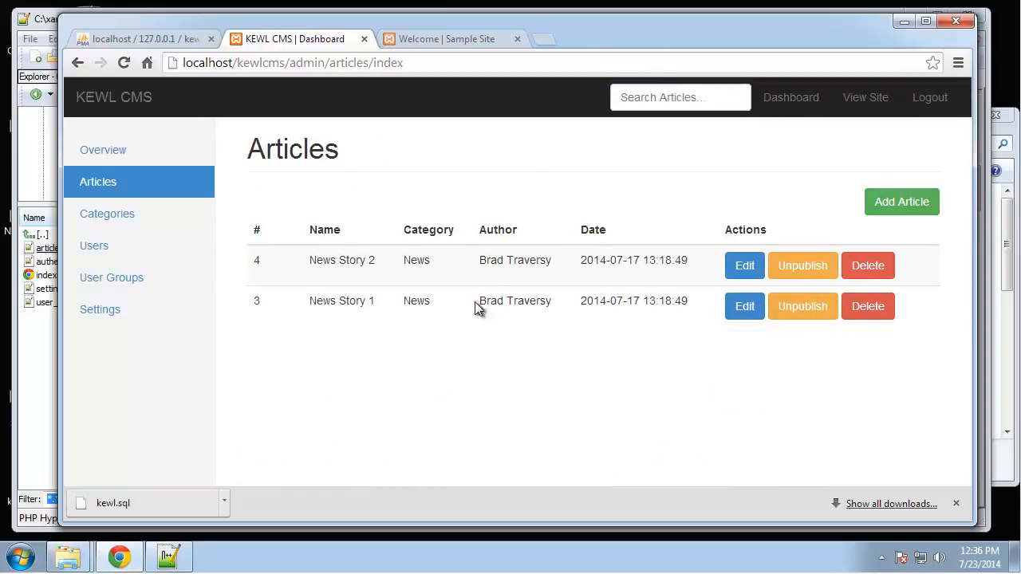
mouse_move(868, 307)
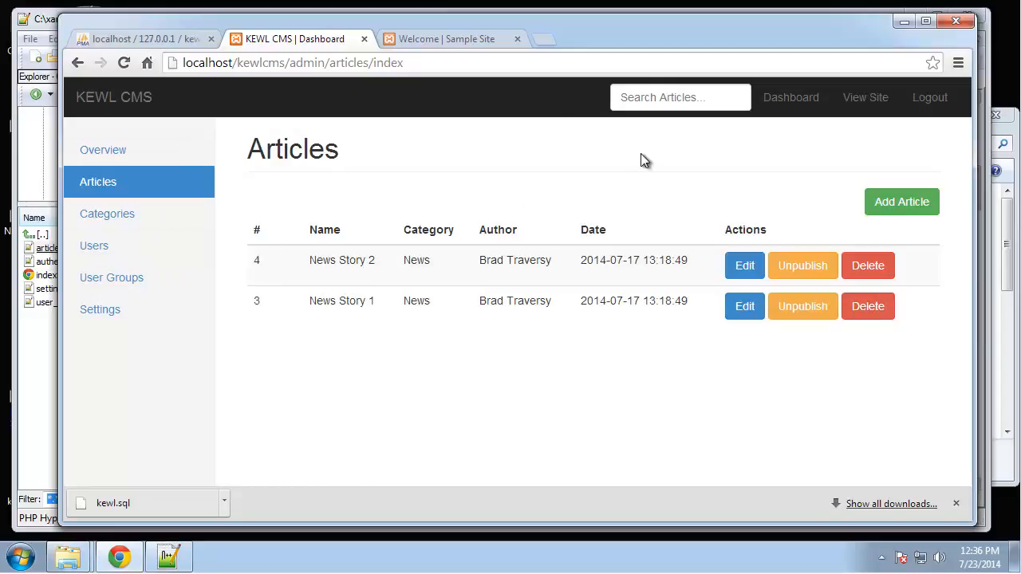
mouse_move(389, 246)
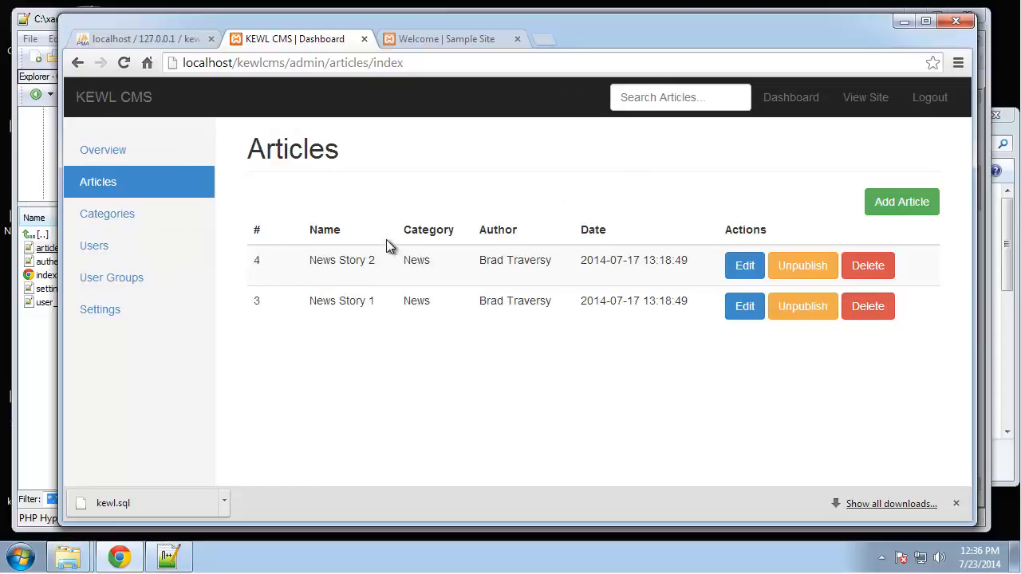
mouse_move(399, 274)
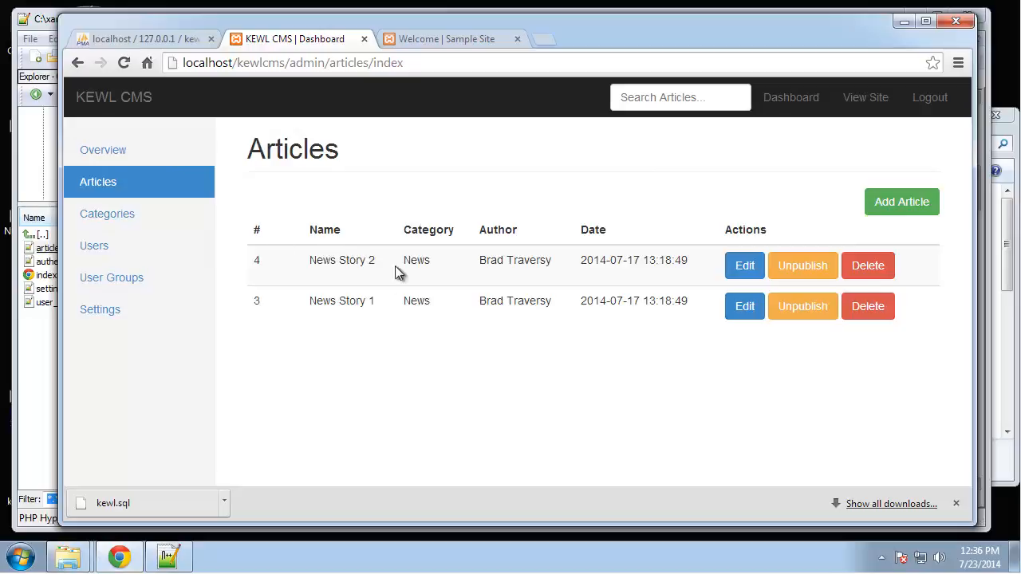
mouse_move(743, 264)
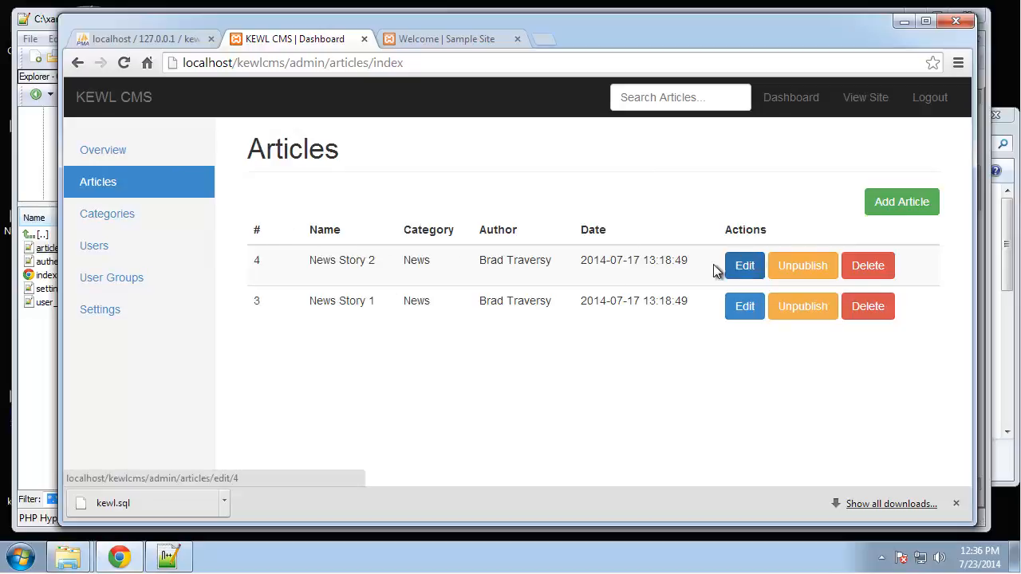
- Edit News Story 2, then search a body word returning News Story 2, About Us and Services
click(743, 265)
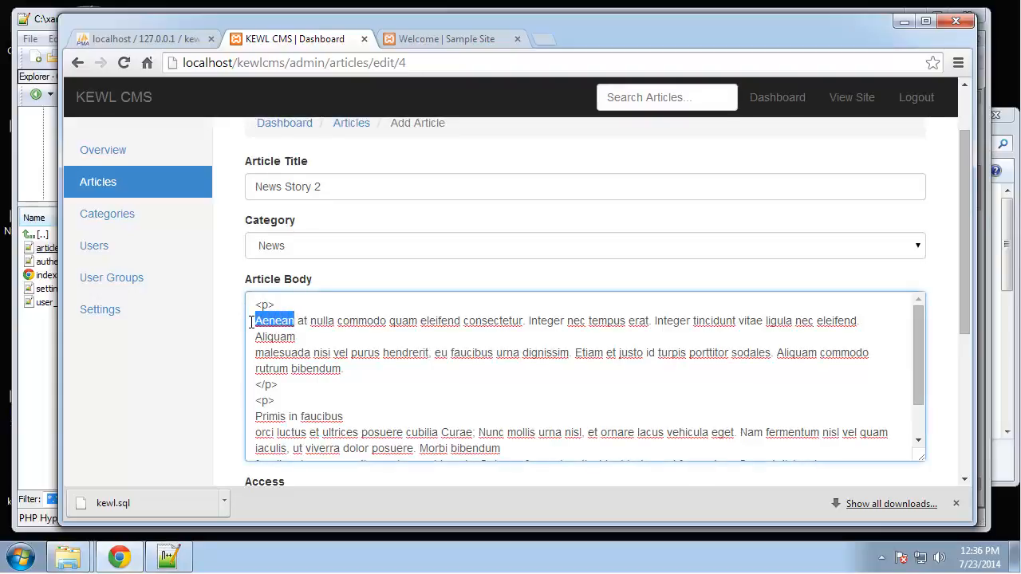
click(667, 98)
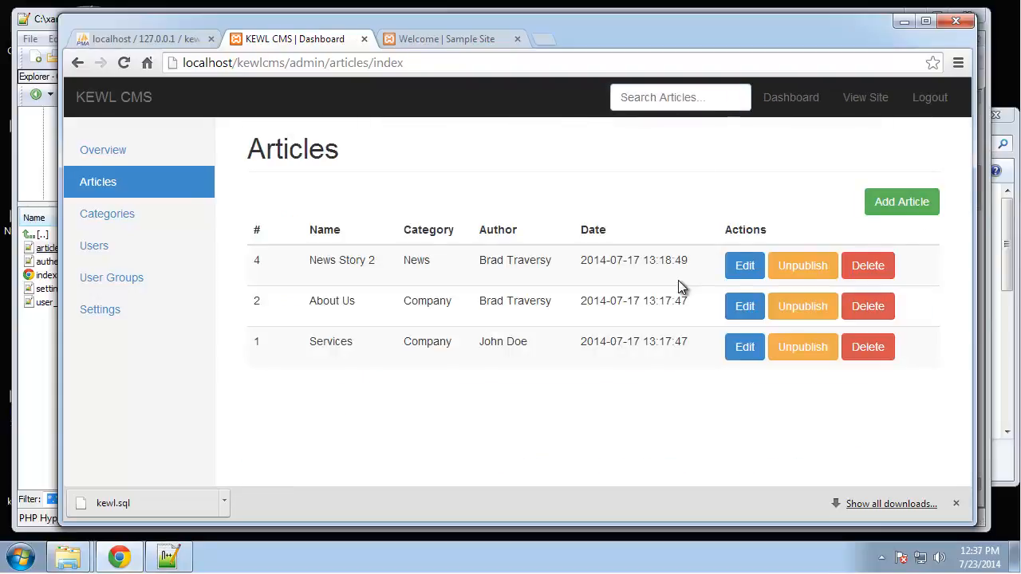
mouse_move(300, 327)
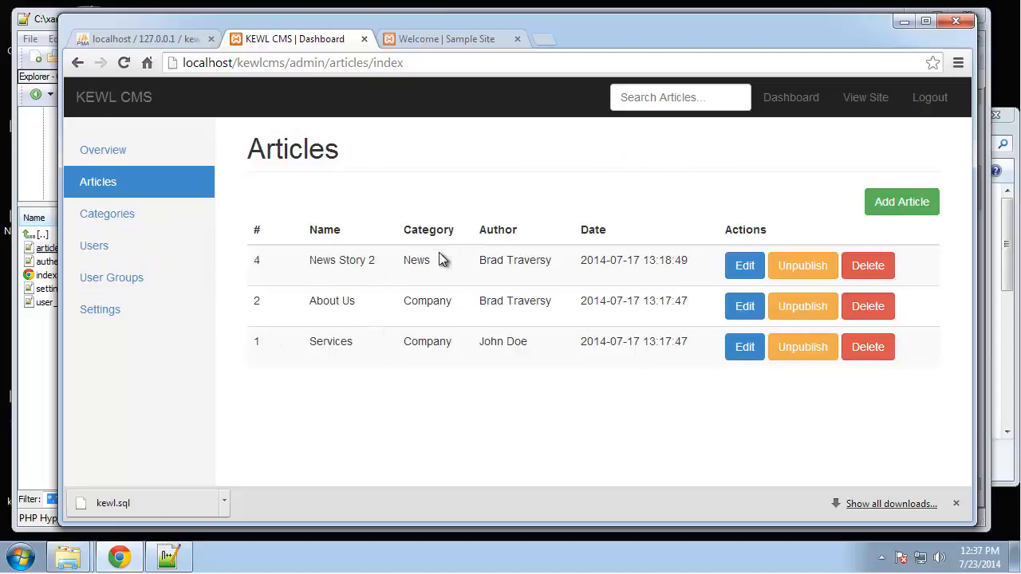
click(680, 97)
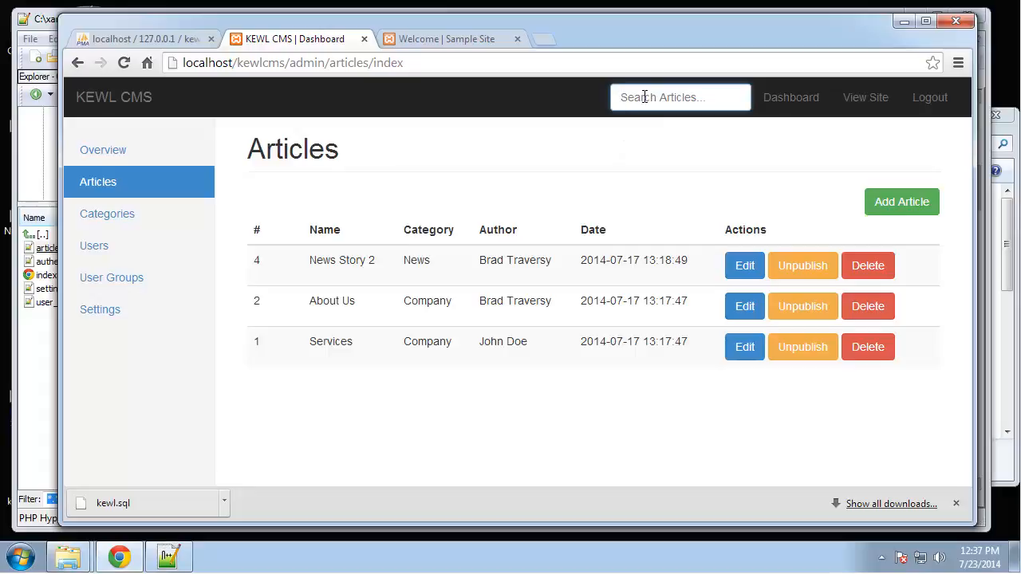